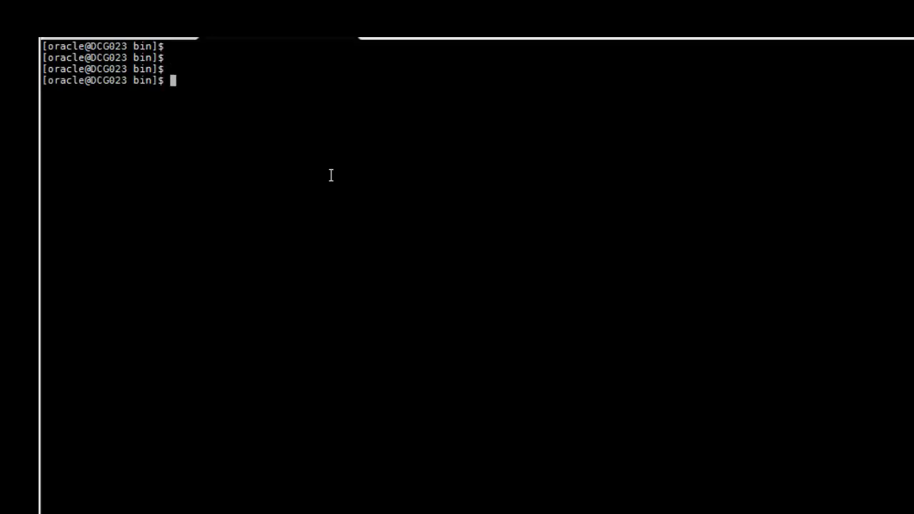
Broadcast 'Helo' to logged-in users with wall, then clear the screen to a fresh prompt.
{"action": "type", "text": "wall"}
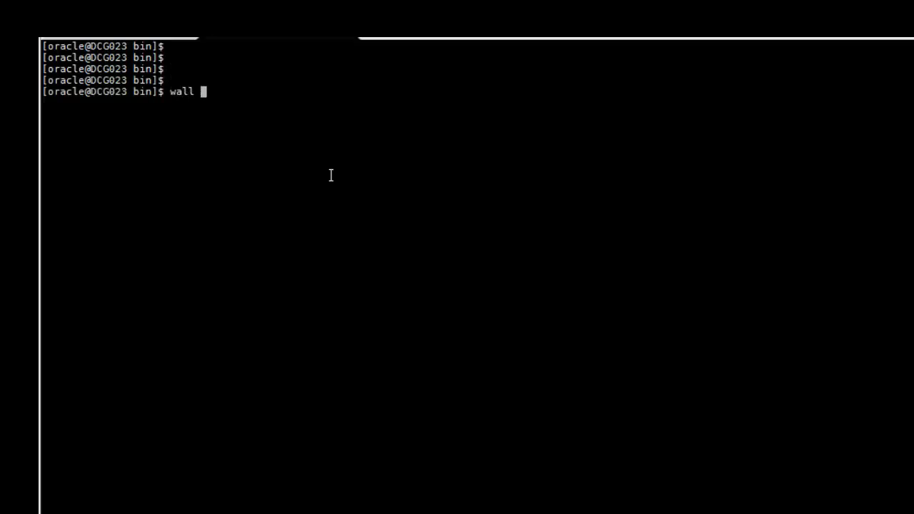
{"action": "type", "text": "Helo"}
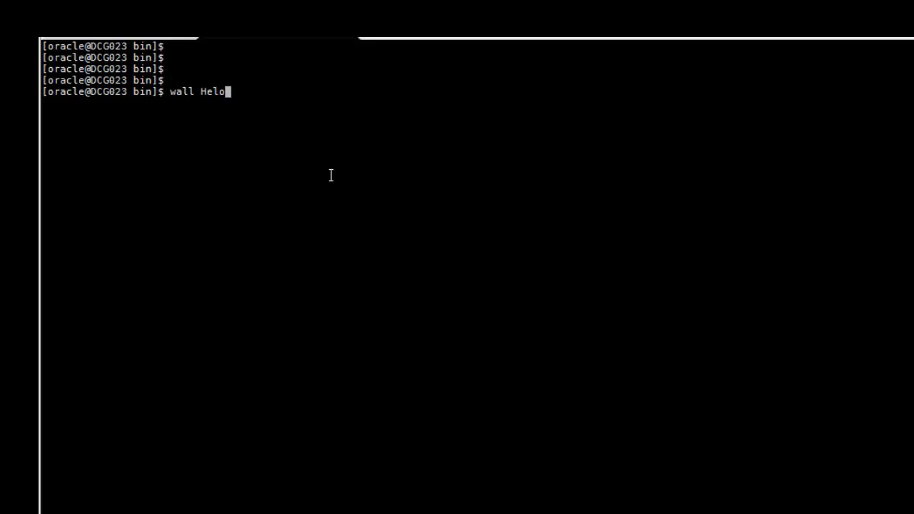
{"action": "key", "text": "Return"}
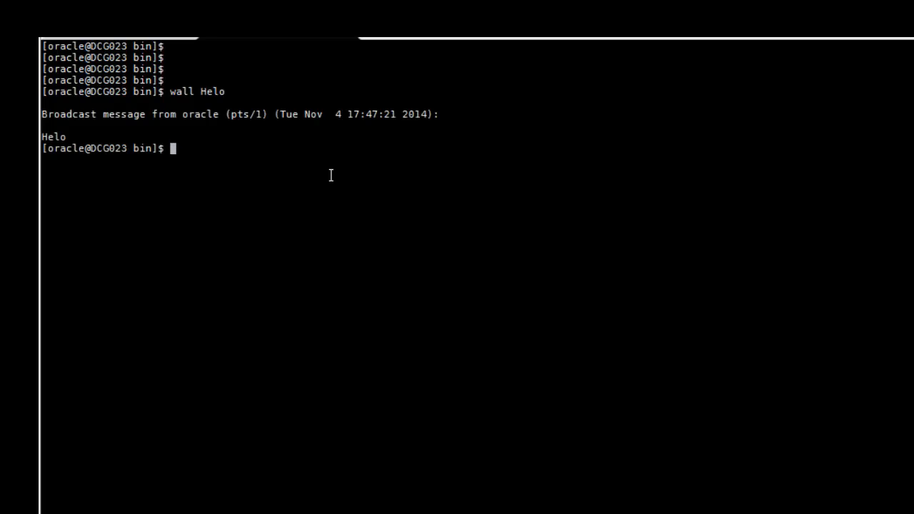
{"action": "type", "text": "cl"}
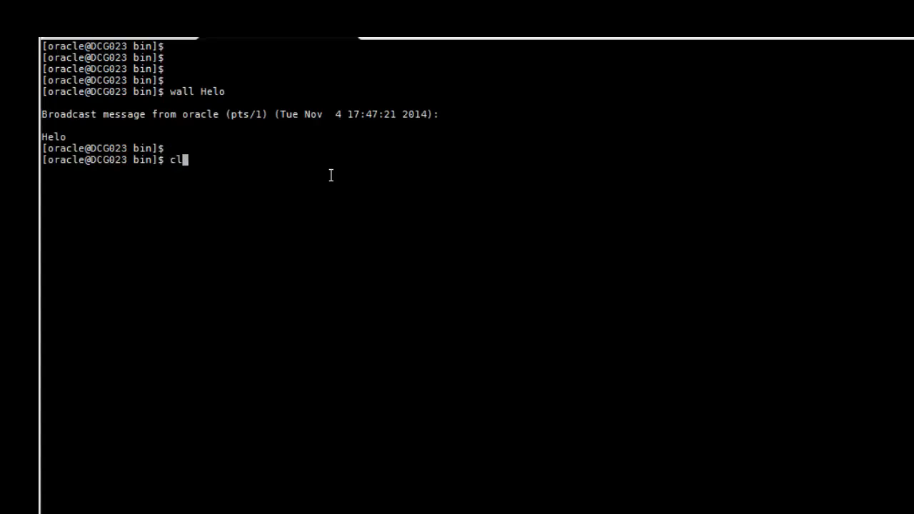
{"action": "key", "text": "Return"}
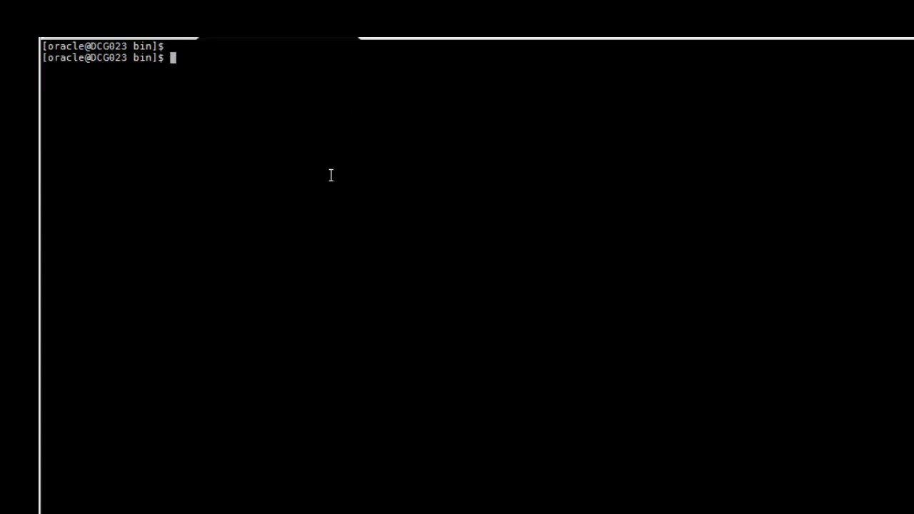
{"action": "key", "text": "Return"}
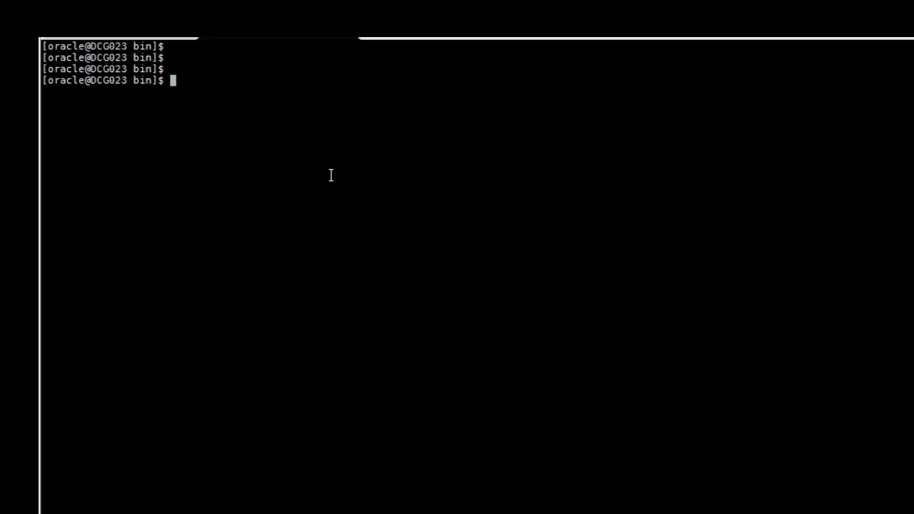
List the defined aliases, jump into the agent bin directory via the agent alias and list its contents.
{"action": "type", "text": "alias"}
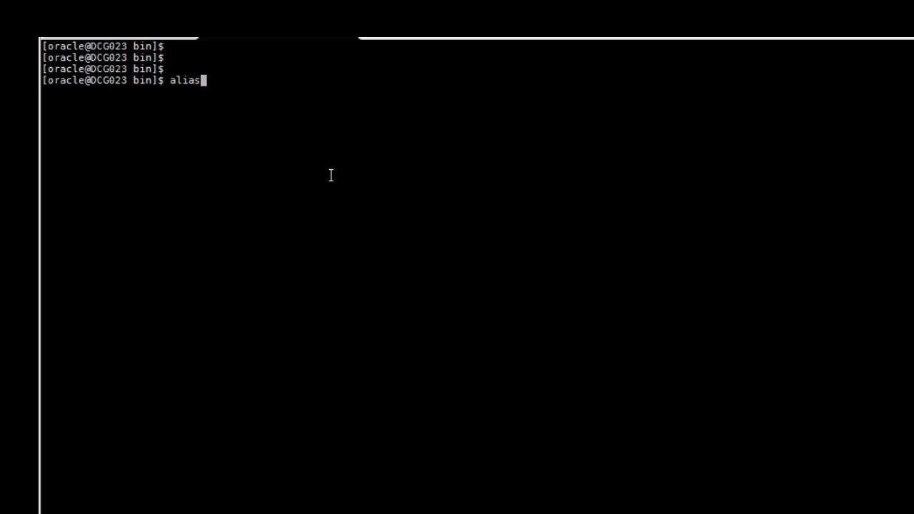
{"action": "key", "text": "Return"}
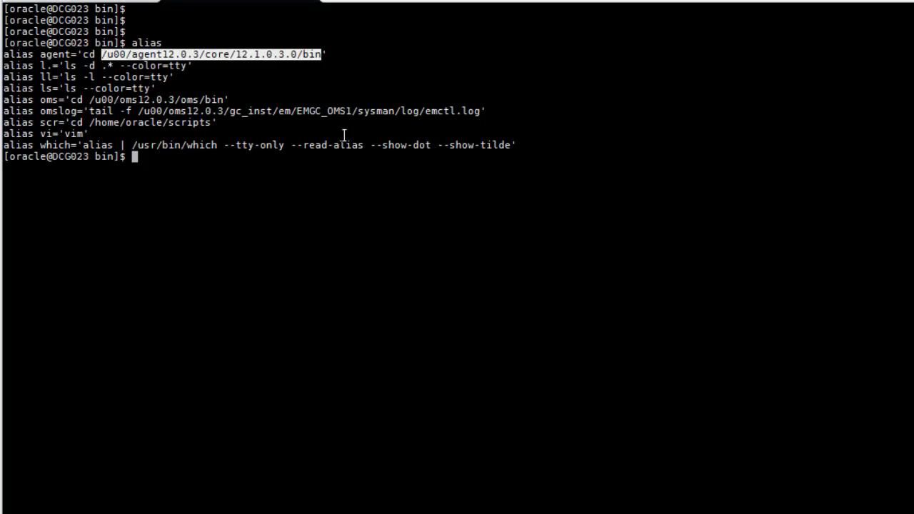
{"action": "mouse_move", "coordinate": [221, 100]}
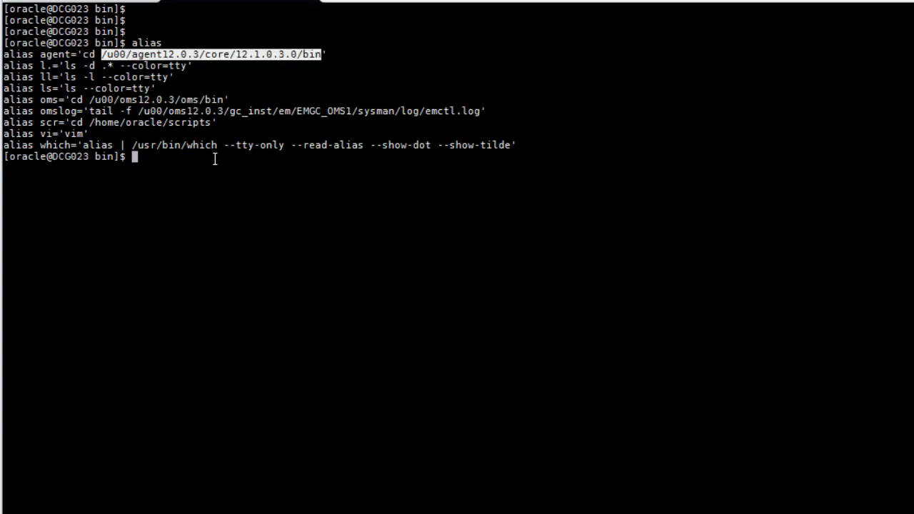
{"action": "key", "text": "Return"}
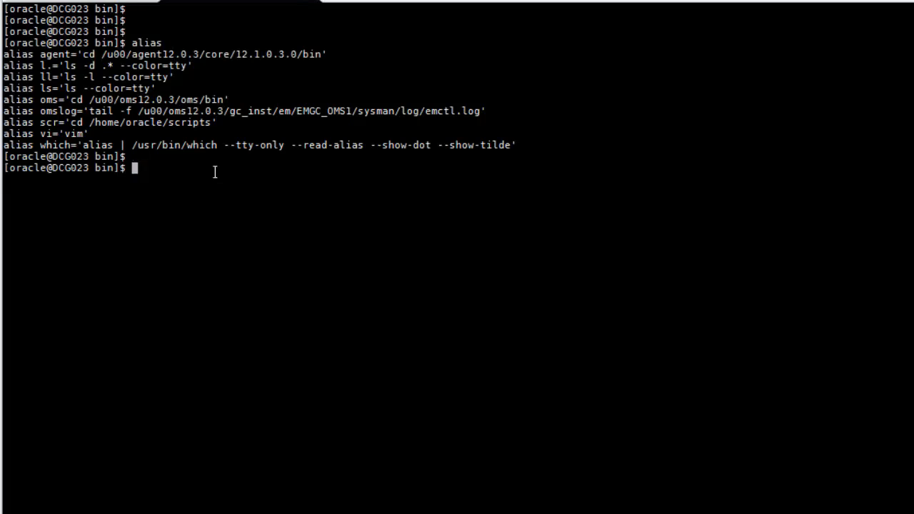
{"action": "type", "text": "agent"}
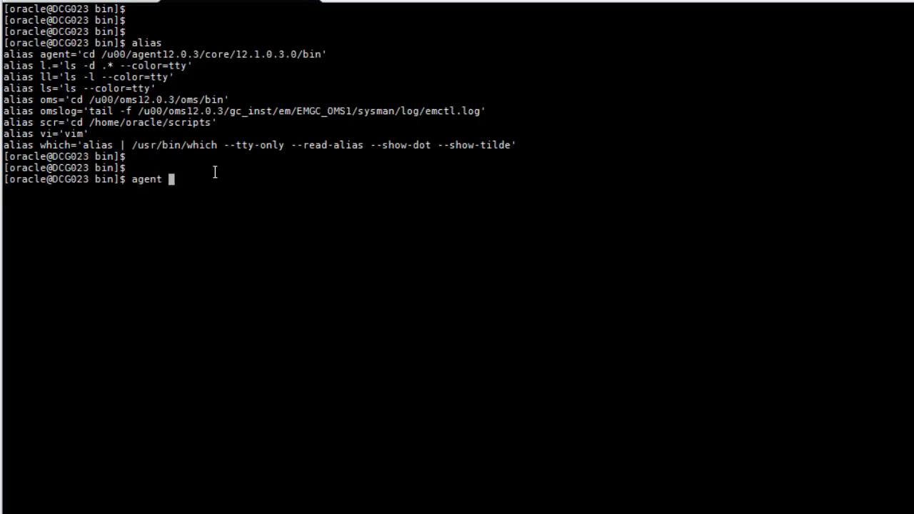
{"action": "key", "text": "Return"}
{"action": "type", "text": "pwd"}
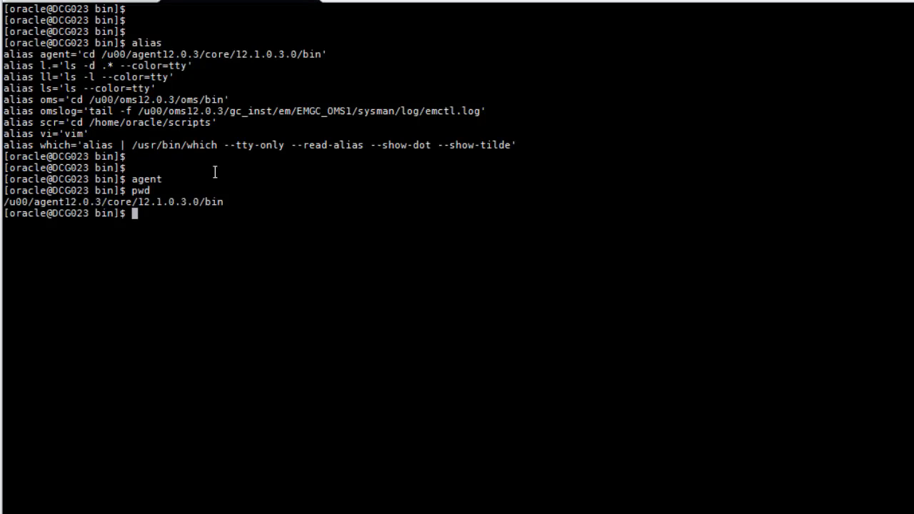
{"action": "key", "text": "Return"}
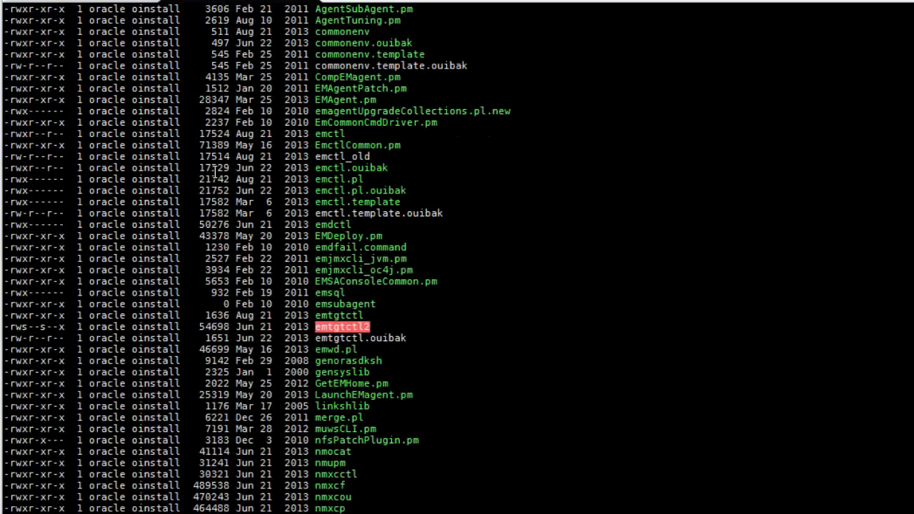
{"action": "scroll", "scroll_direction": "down", "scroll_amount": 3}
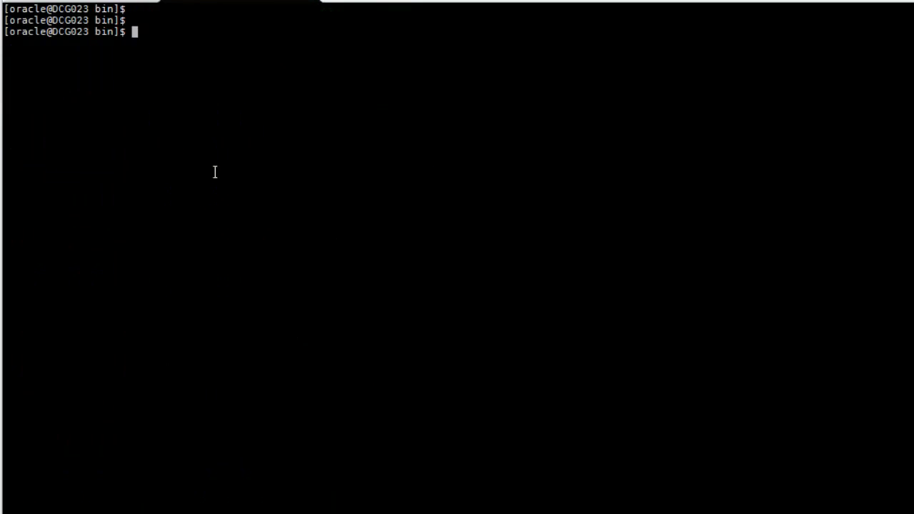
Run ./emctl status agent showing the agent Running and Ready, then clear the output.
{"action": "type", "text": "./"}
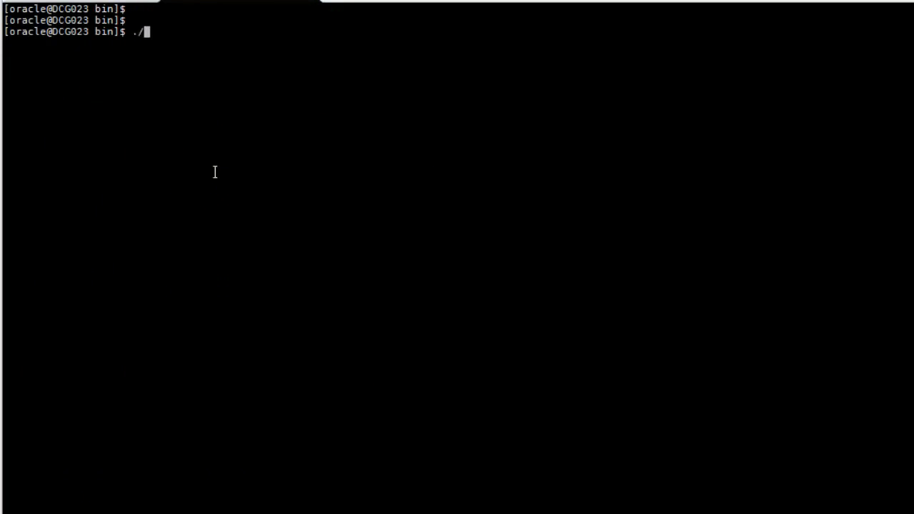
{"action": "type", "text": "emctl"}
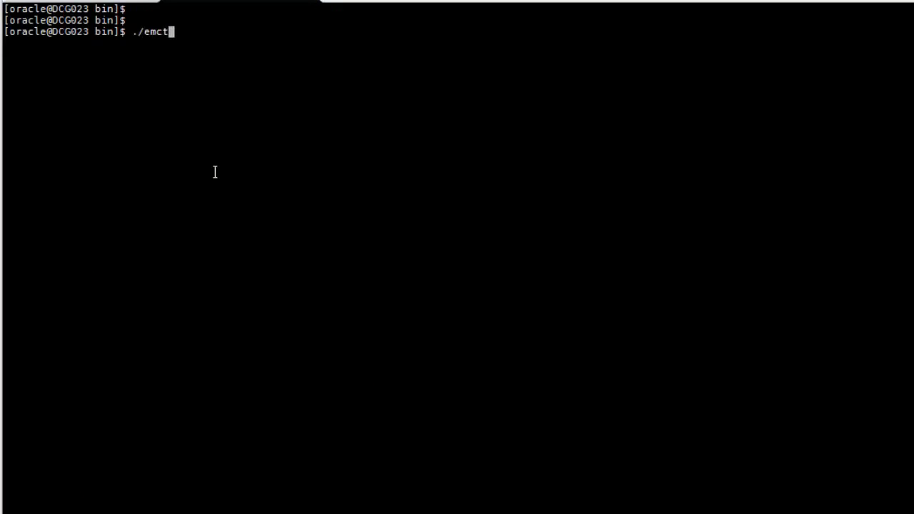
{"action": "type", "text": "l"}
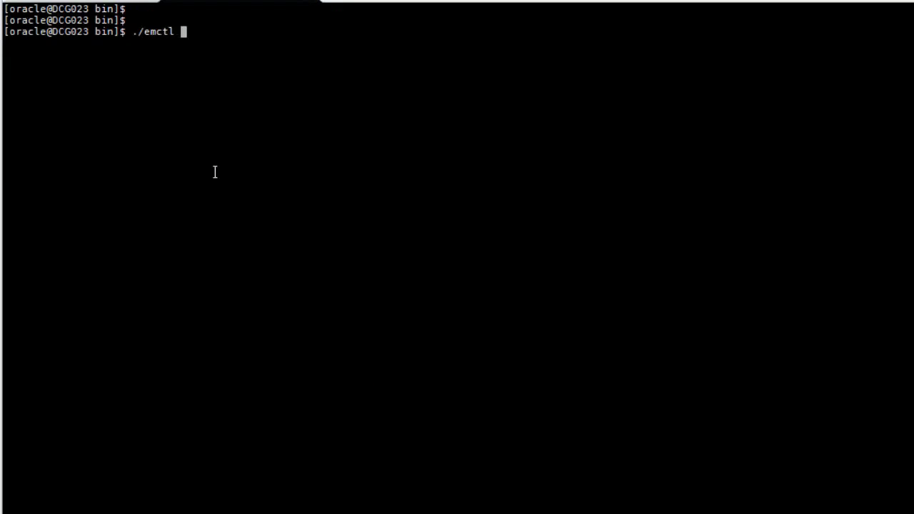
{"action": "type", "text": "status"}
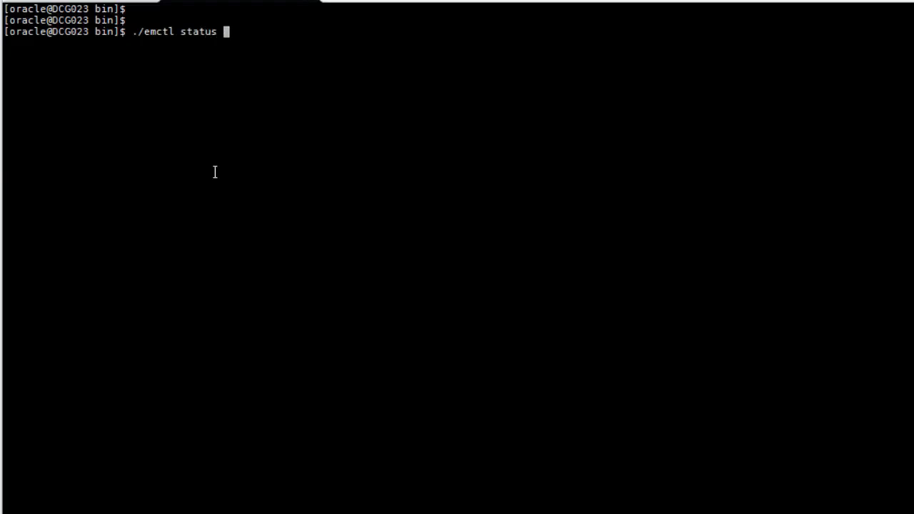
{"action": "type", "text": "agnet"}
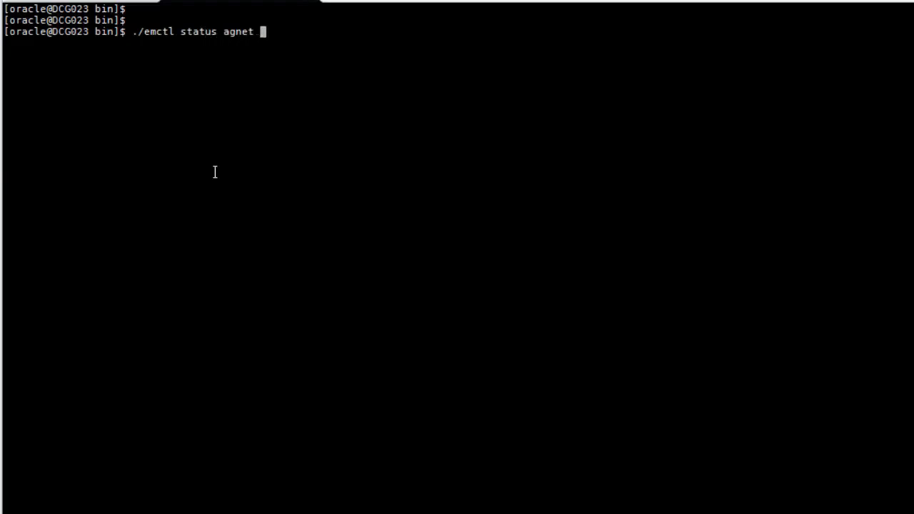
{"action": "key", "text": "Return"}
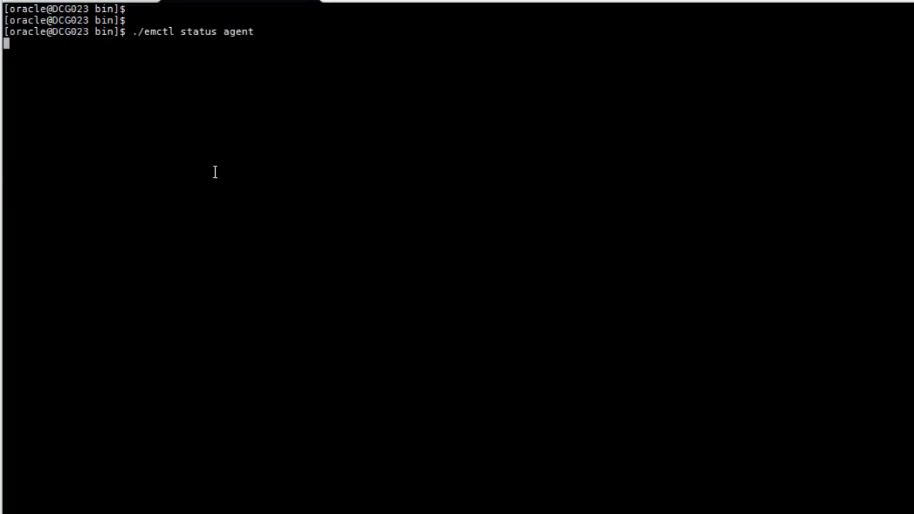
{"action": "key", "text": "Return"}
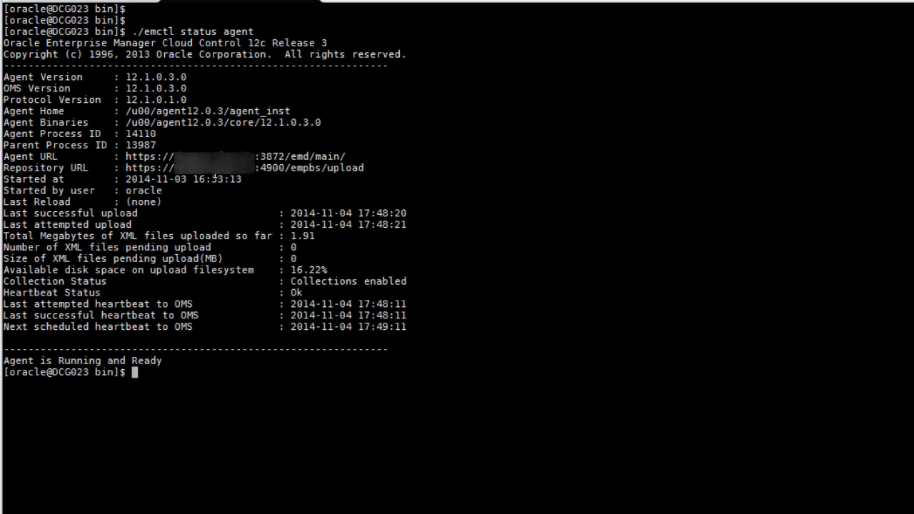
{"action": "type", "text": "clea"}
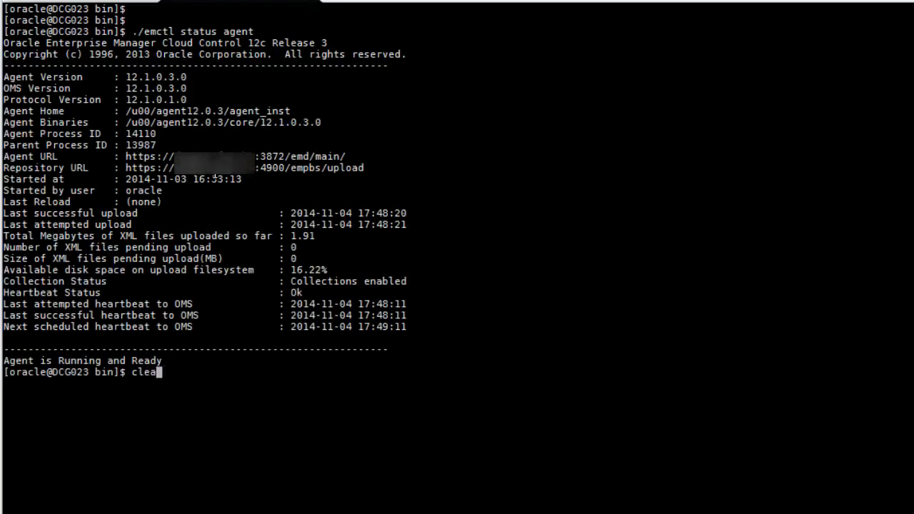
{"action": "key", "text": "Return"}
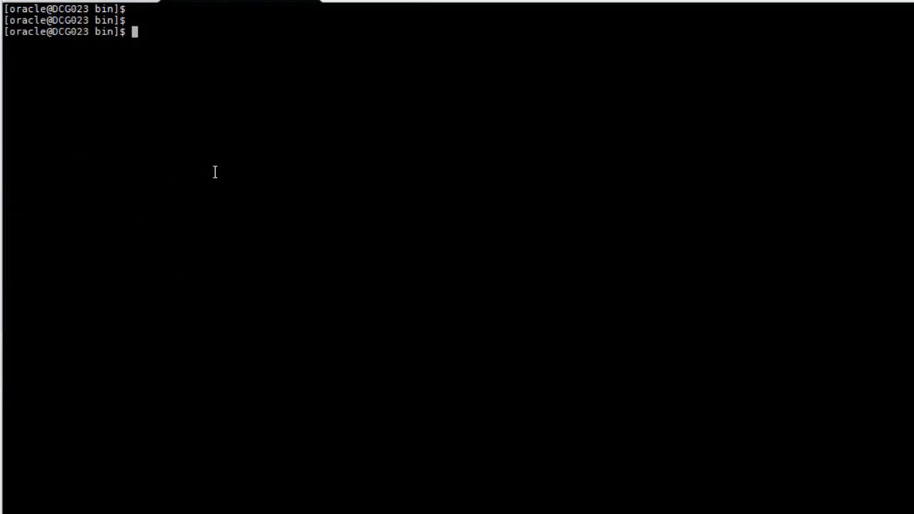
Stop the management agent with ./emctl stop agent.
{"action": "type", "text": "./emctl"}
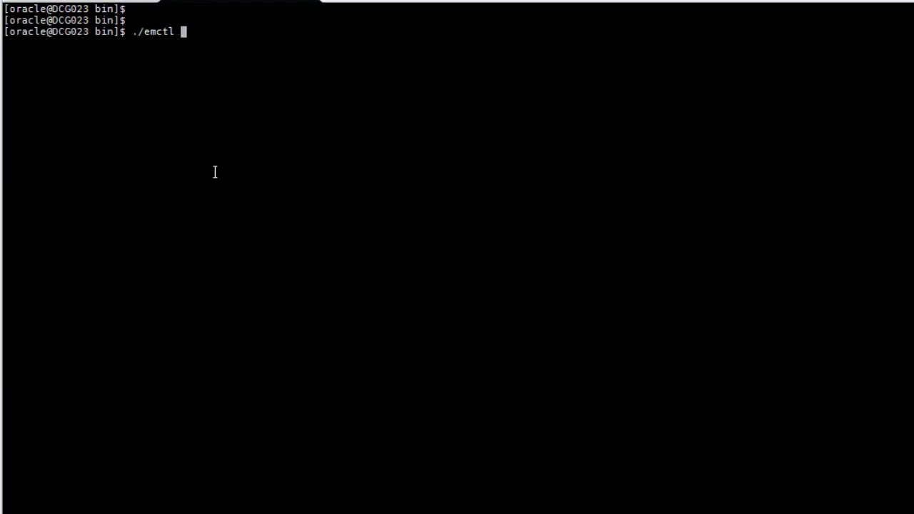
{"action": "type", "text": "stop agnet"}
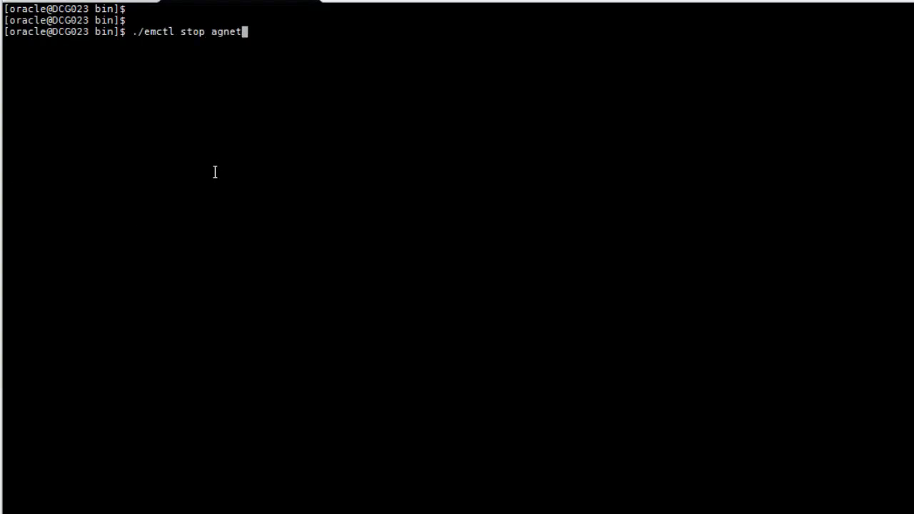
{"action": "key", "text": "BackSpace"}
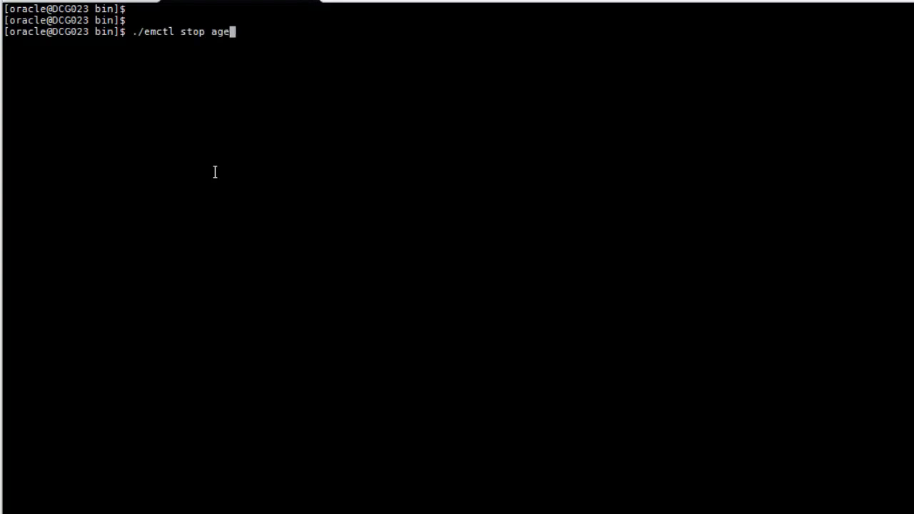
{"action": "key", "text": "Return"}
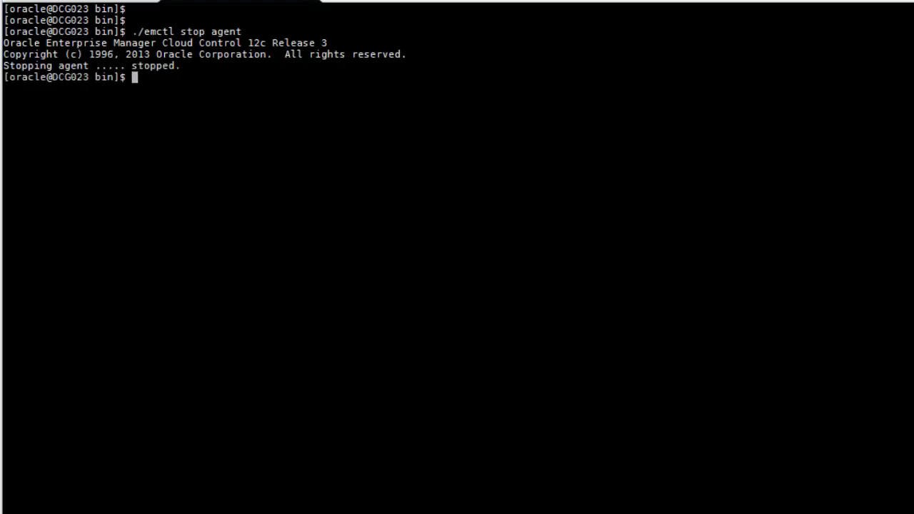
Verify the agent reports Not Running, then switch to the OMS environment via the oms alias.
{"action": "key", "text": "Return"}
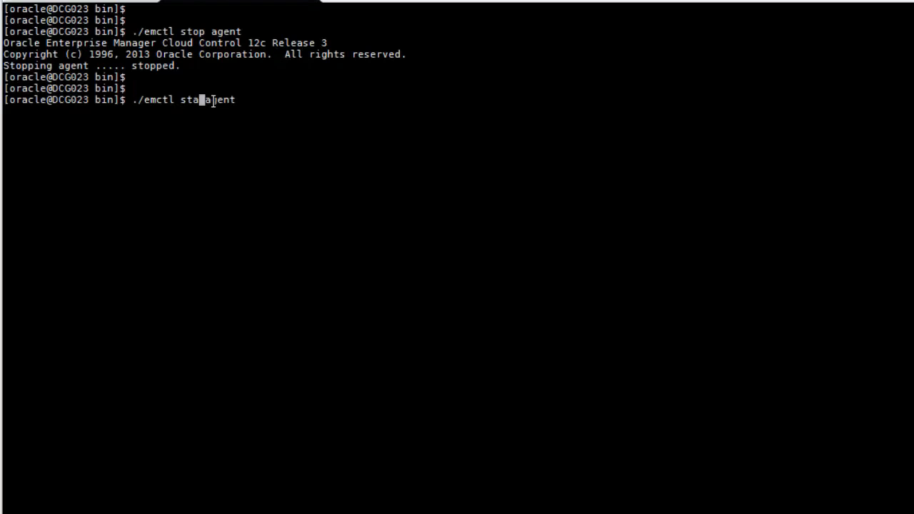
{"action": "key", "text": "Return"}
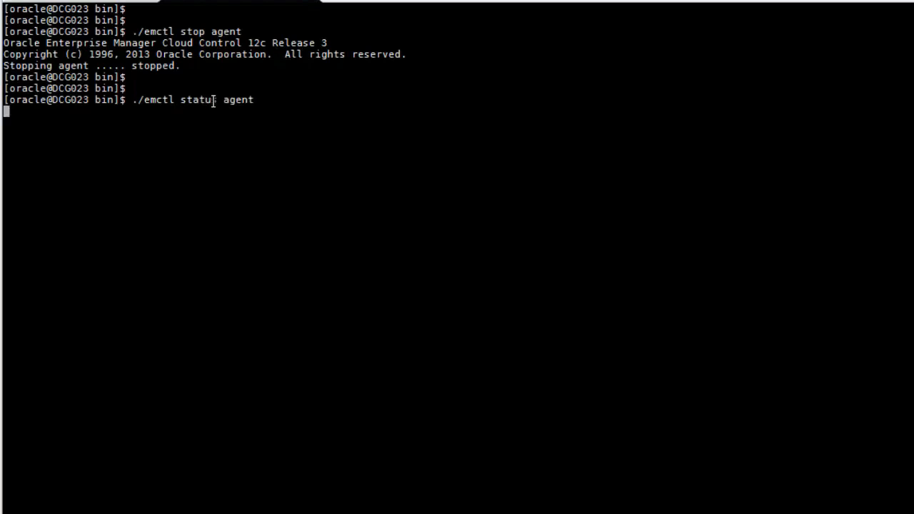
{"action": "key", "text": "Return"}
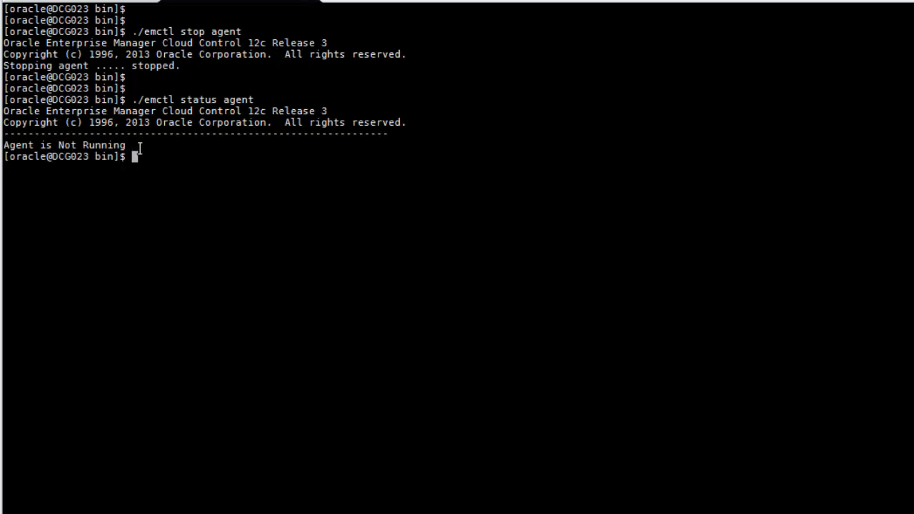
{"action": "type", "text": "oms"}
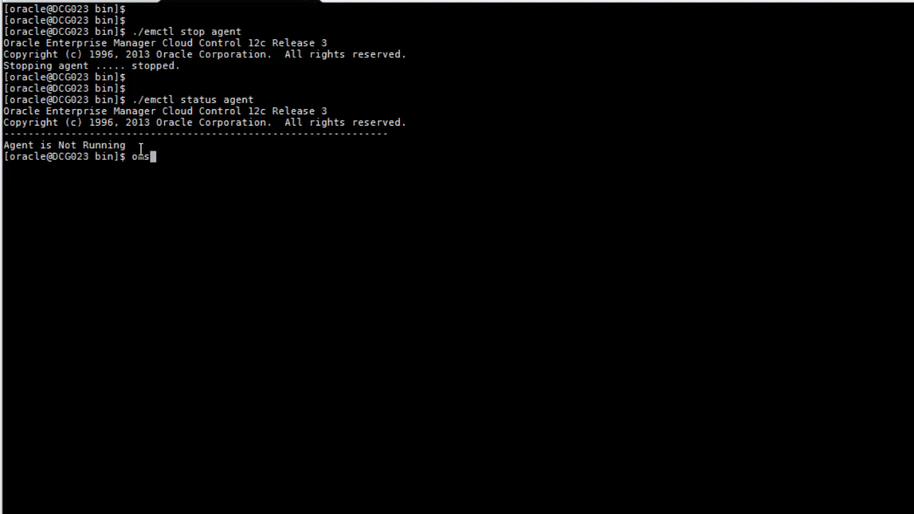
{"action": "key", "text": "Return"}
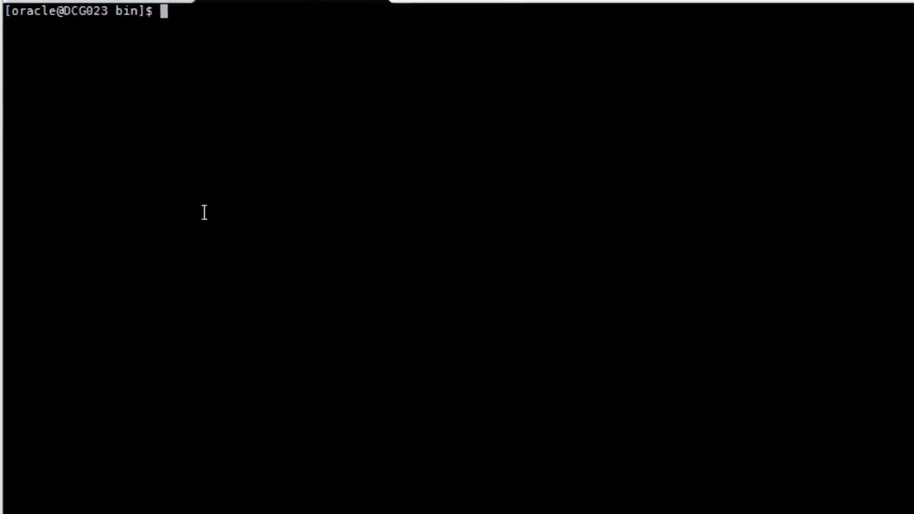
Run ./emctl status oms showing WebTier and Management Server Up, and prepare the stop command.
{"action": "type", "text": "./"}
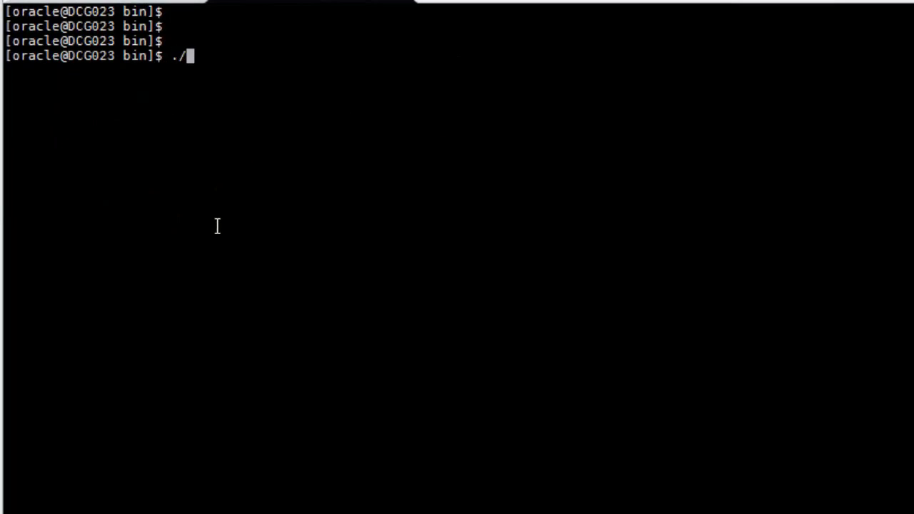
{"action": "type", "text": "emctl"}
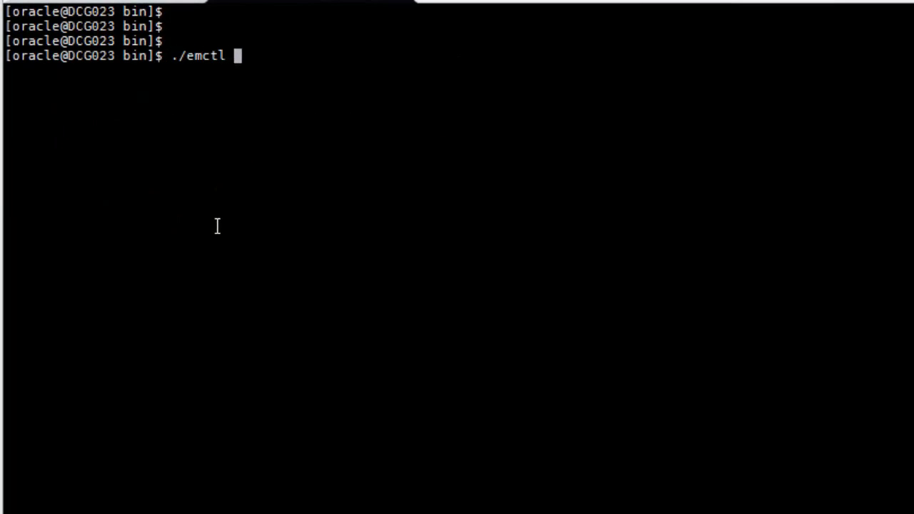
{"action": "type", "text": "status oms"}
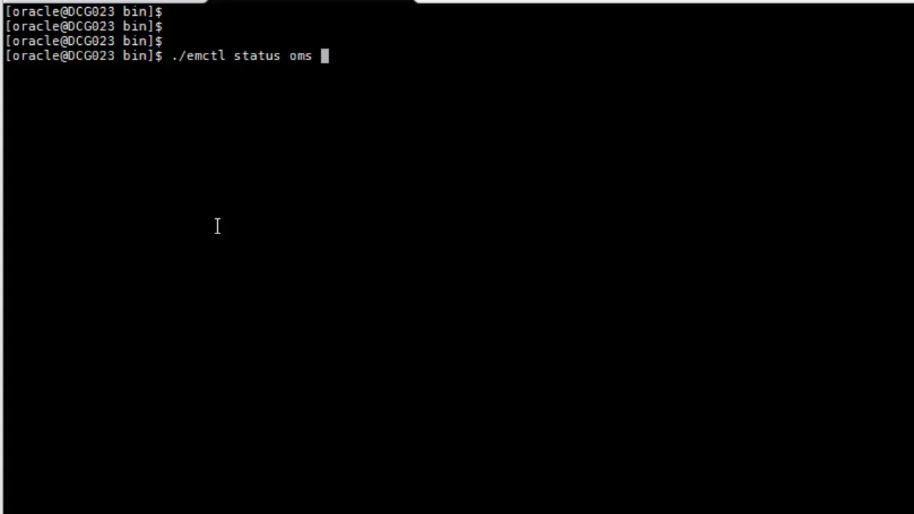
{"action": "key", "text": "Return"}
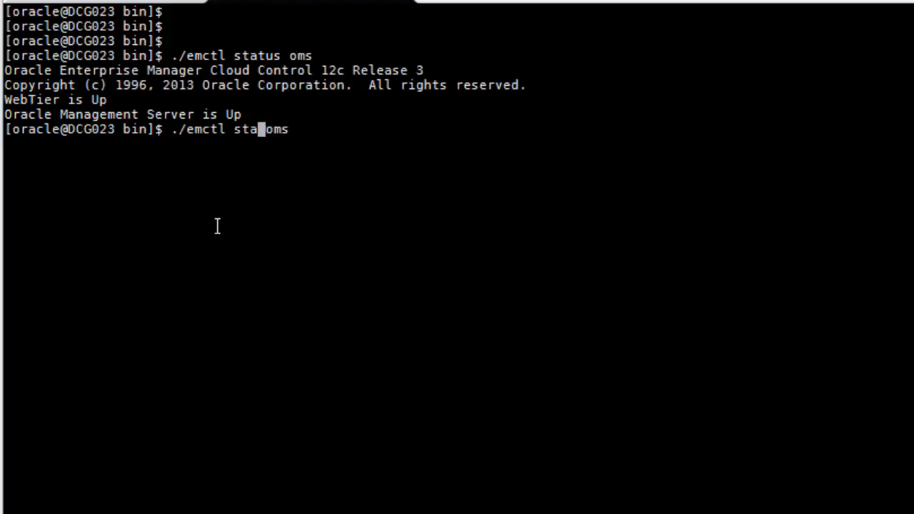
{"action": "type", "text": "stop"}
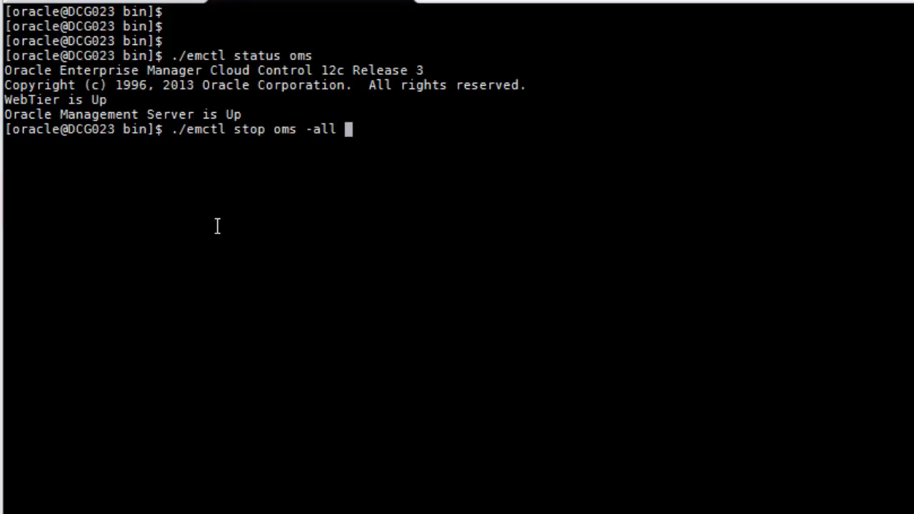
Stop the OMS with -all, then confirm WebTier and Management Server report Down.
{"action": "key", "text": "Return"}
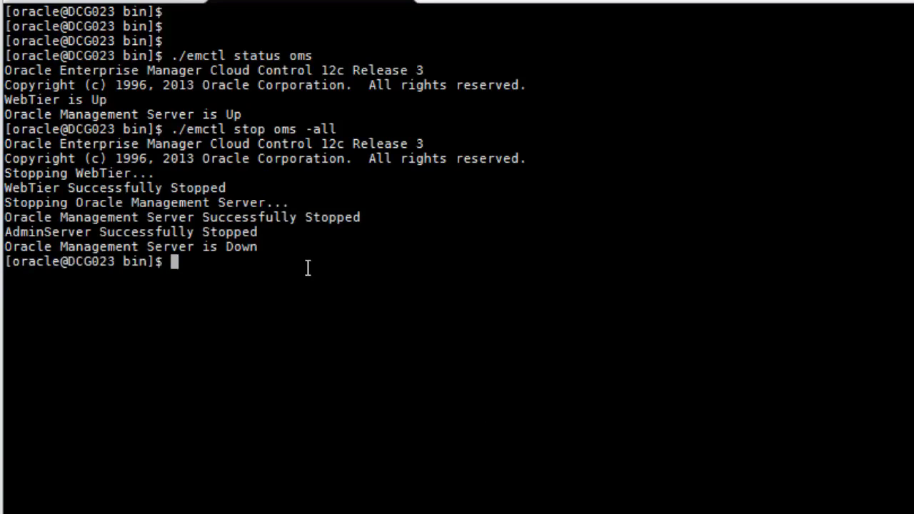
{"action": "type", "text": "./emctl status oms"}
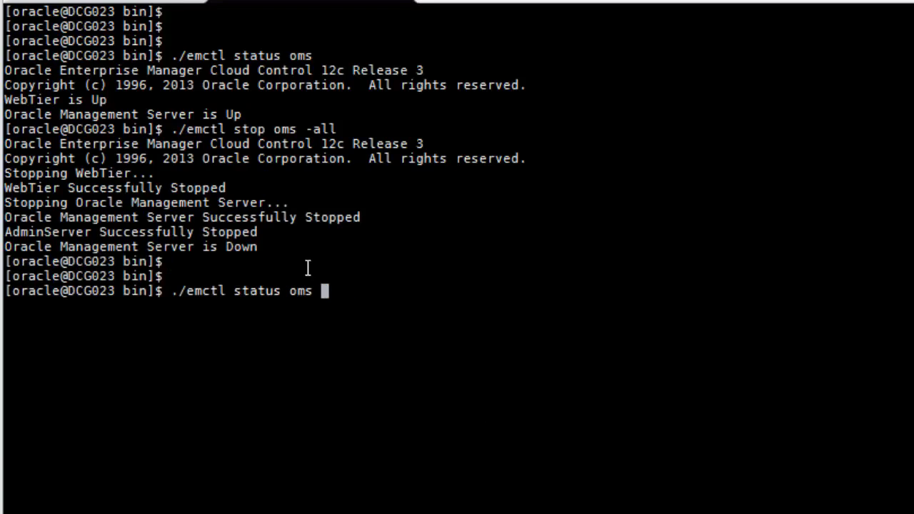
{"action": "key", "text": "Return"}
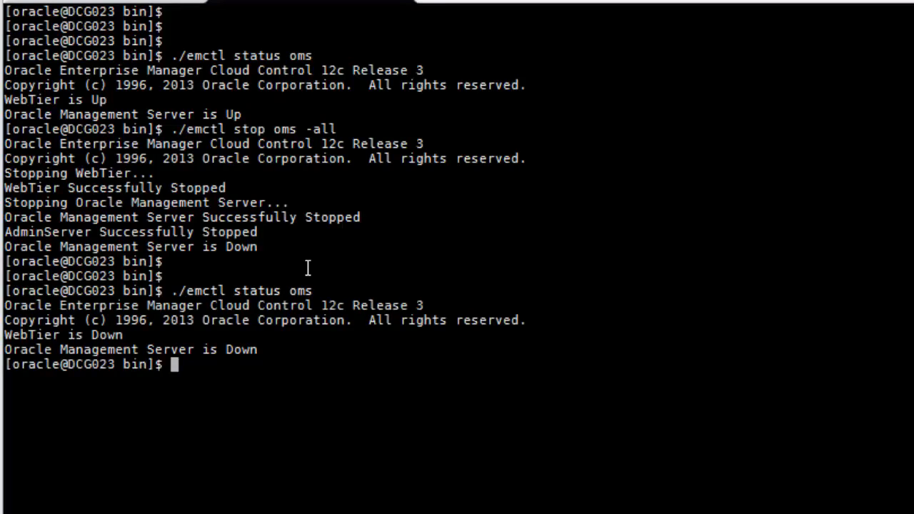
{"action": "key", "text": "Return"}
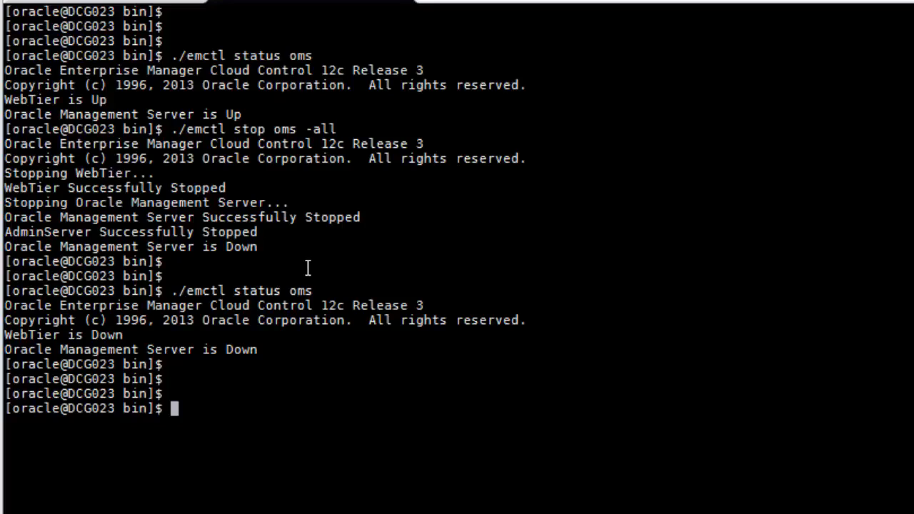
Return to the agent bin directory and start the agent with ./emctl start agent.
{"action": "type", "text": "agent"}
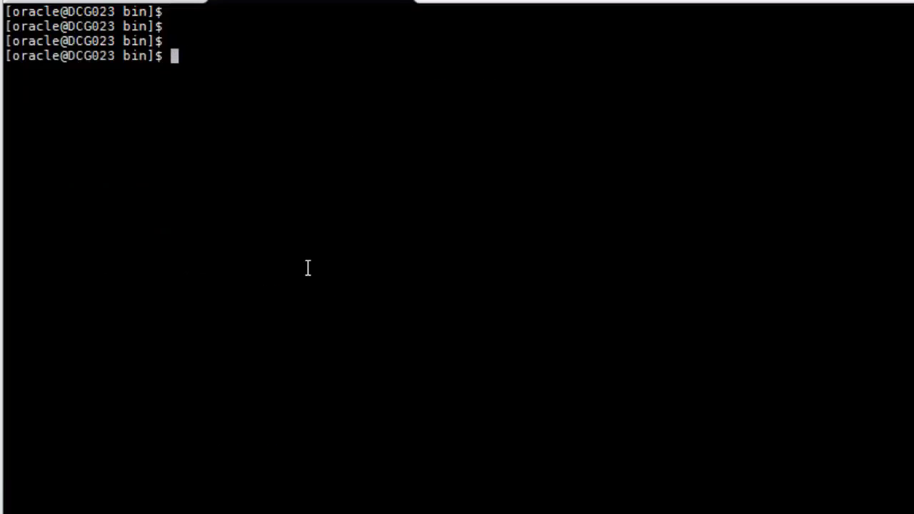
{"action": "type", "text": "./emctl"}
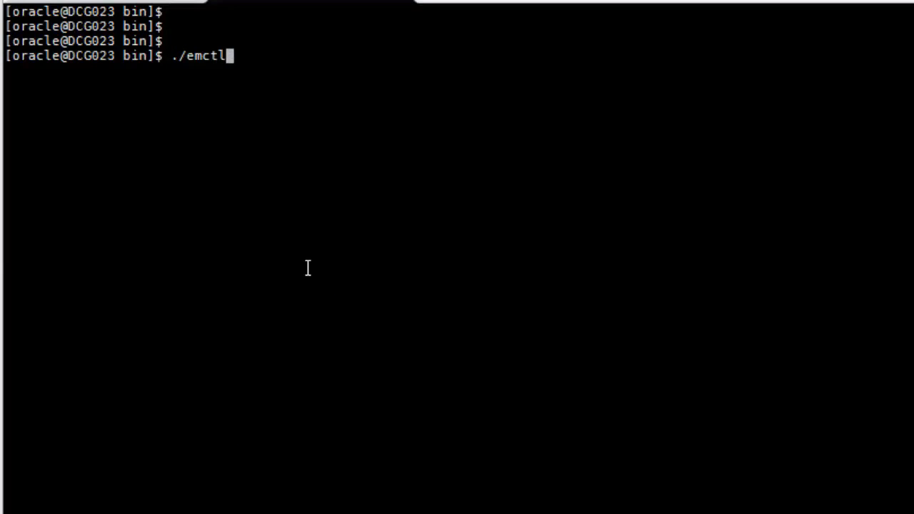
{"action": "type", "text": "start"}
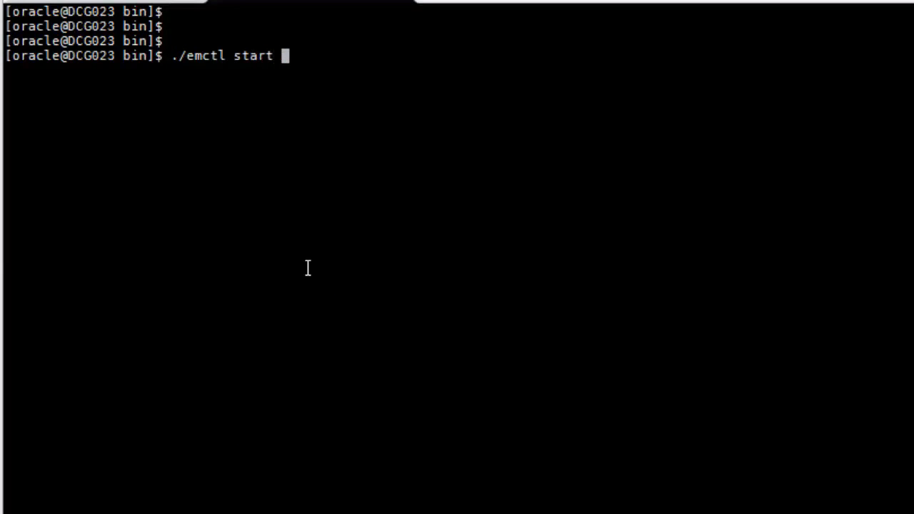
{"action": "type", "text": "agnet"}
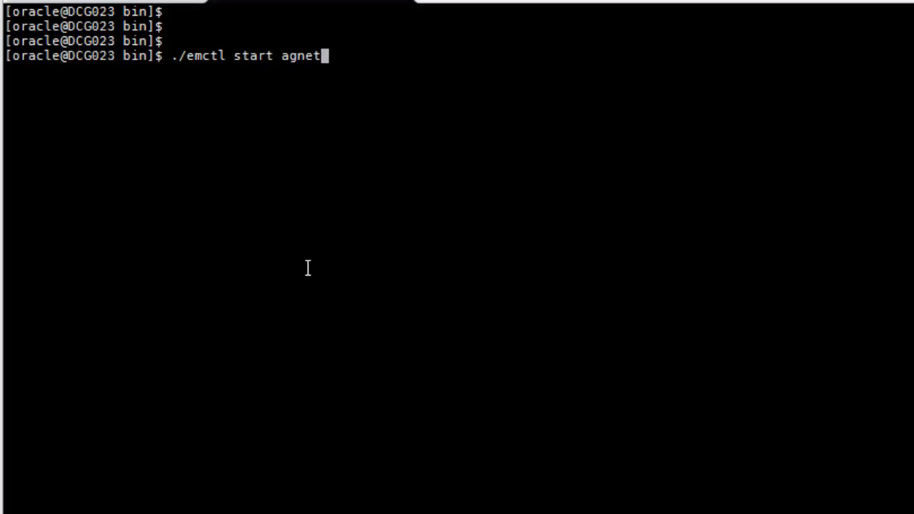
{"action": "key", "text": "Return"}
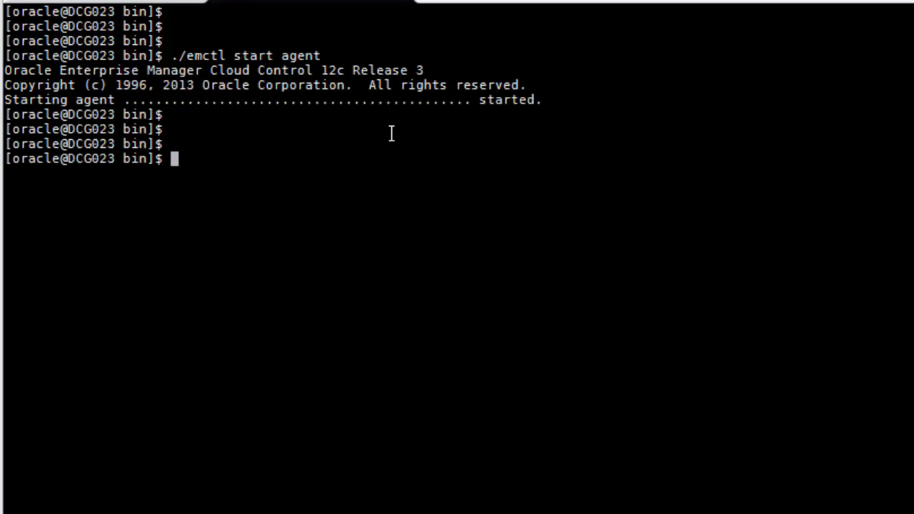
{"action": "type", "text": "./emctl start agent"}
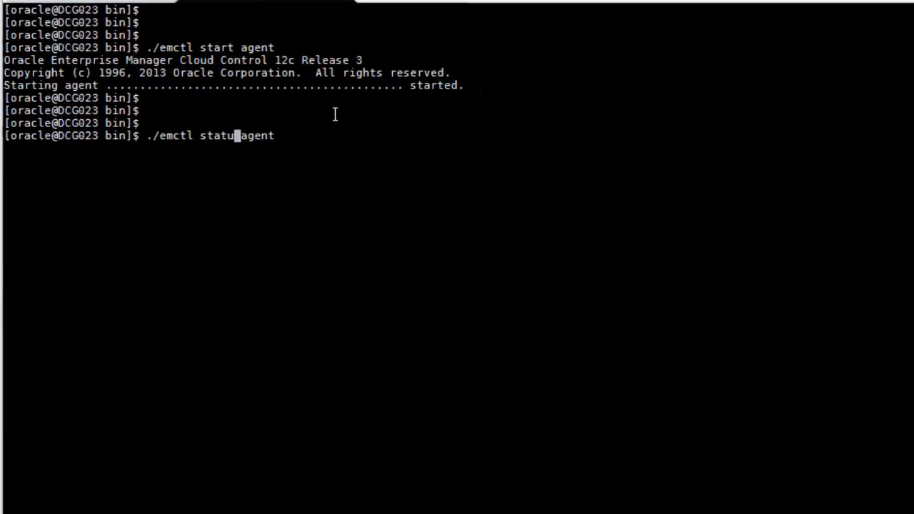
Run the agent status check showing Running and Ready.
{"action": "type", "text": "s"}
{"action": "key", "text": "Return"}
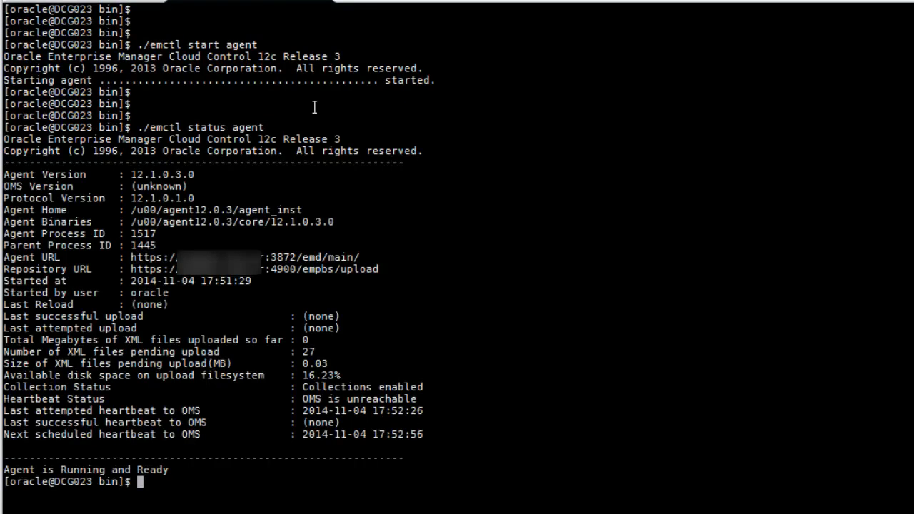
{"action": "type", "text": "clear"}
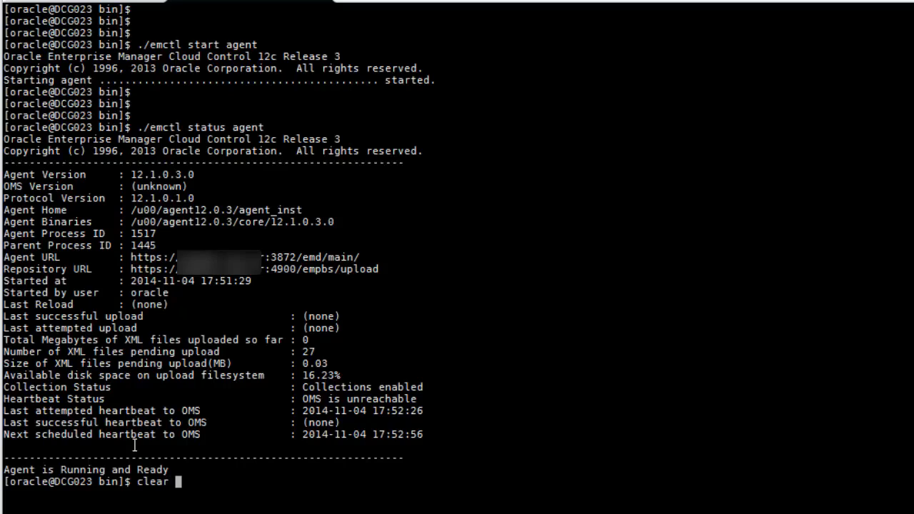
Clear the screen and start the OMS with ./emctl start oms, bringing WebTier and Management Server Up.
{"action": "key", "text": "Return"}
{"action": "type", "text": "./"}
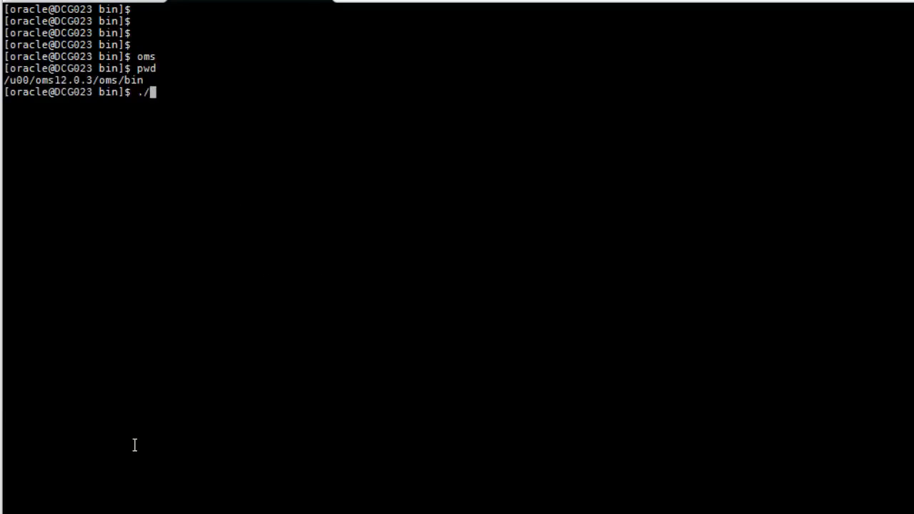
{"action": "type", "text": "emctl st"}
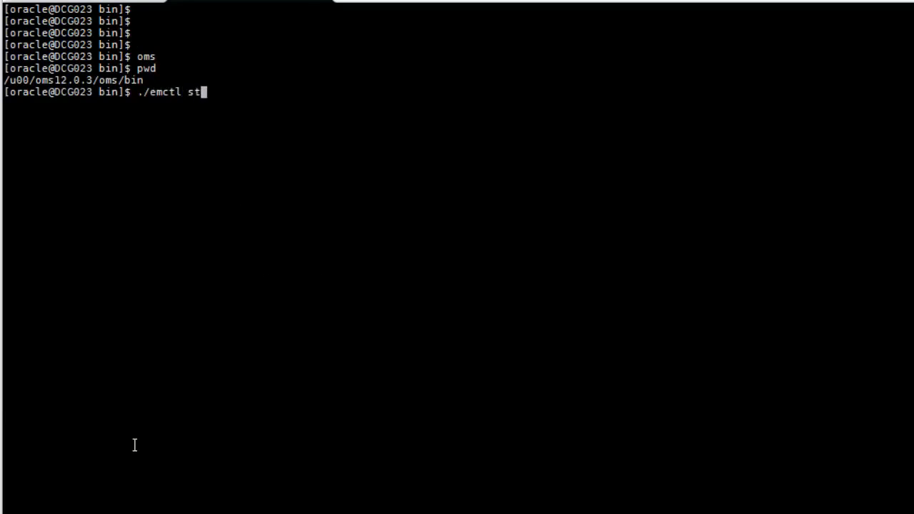
{"action": "type", "text": "art o"}
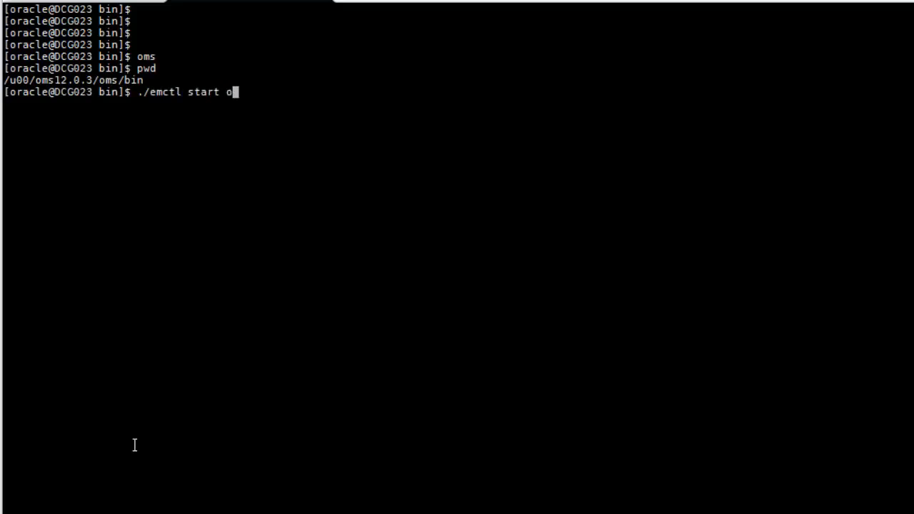
{"action": "key", "text": "Return"}
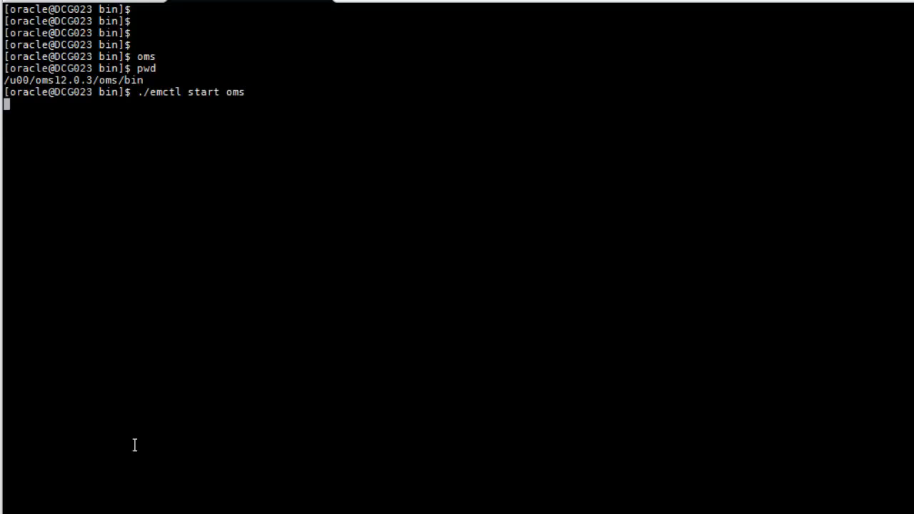
{"action": "key", "text": "Return"}
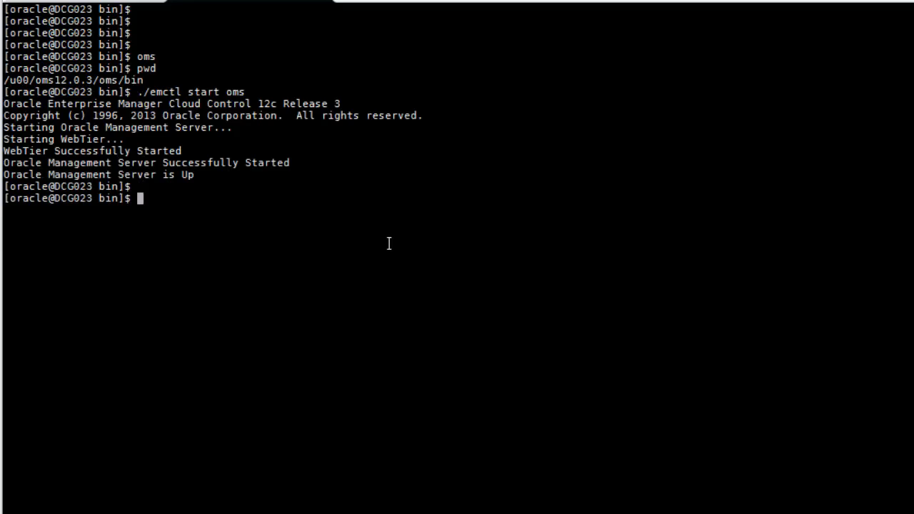
Edit the recalled command into ./emctl status oms and confirm WebTier and Management Server are Up.
{"action": "type", "text": "./emctl start oms"}
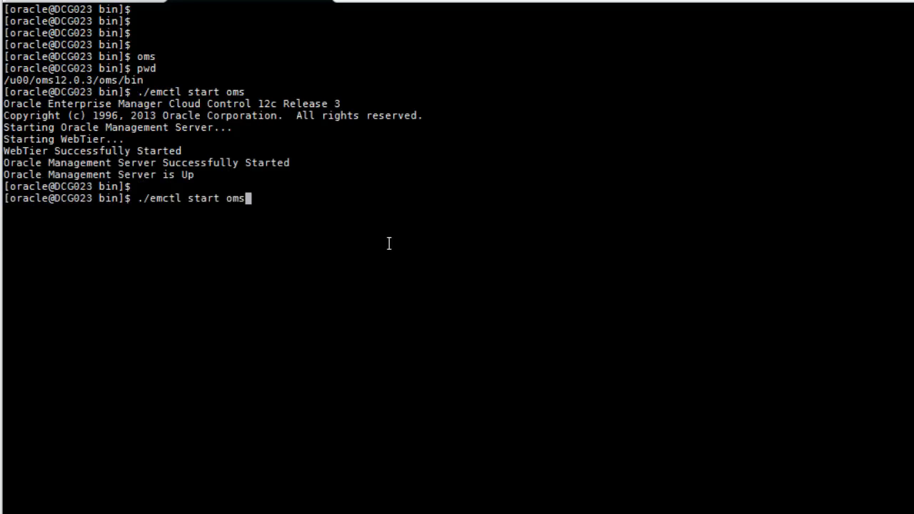
{"action": "key", "text": "Left"}
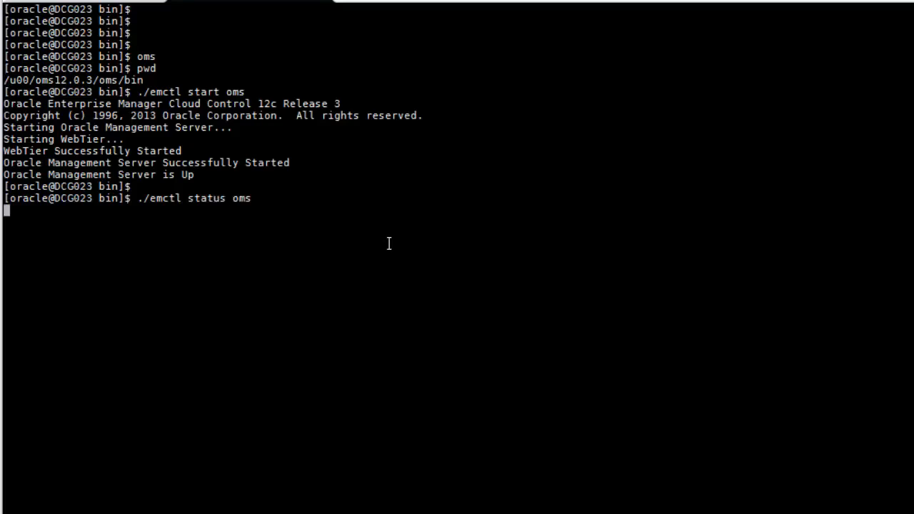
{"action": "key", "text": "Return"}
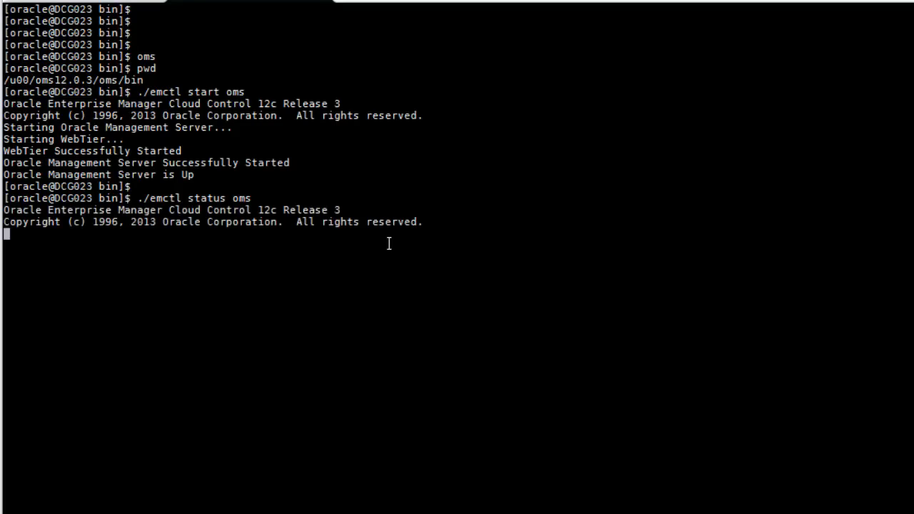
{"action": "key", "text": "Return"}
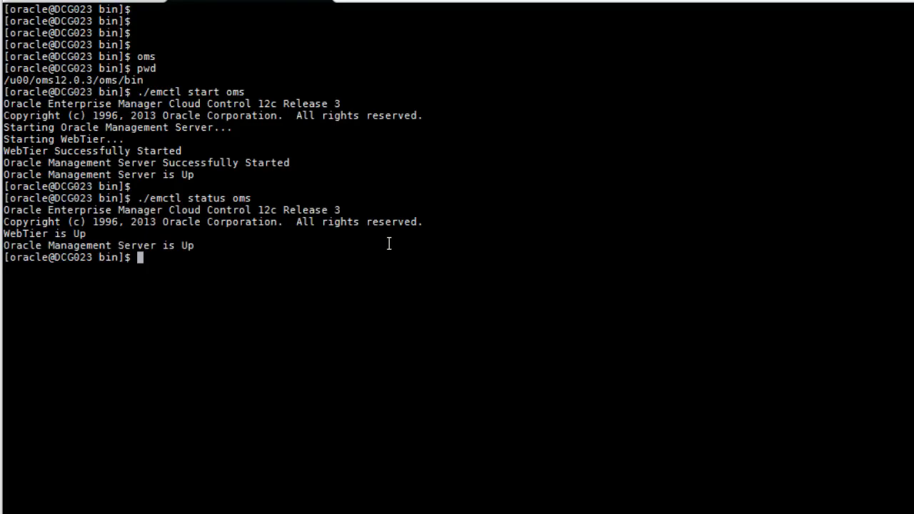
{"action": "type", "text": "agn"}
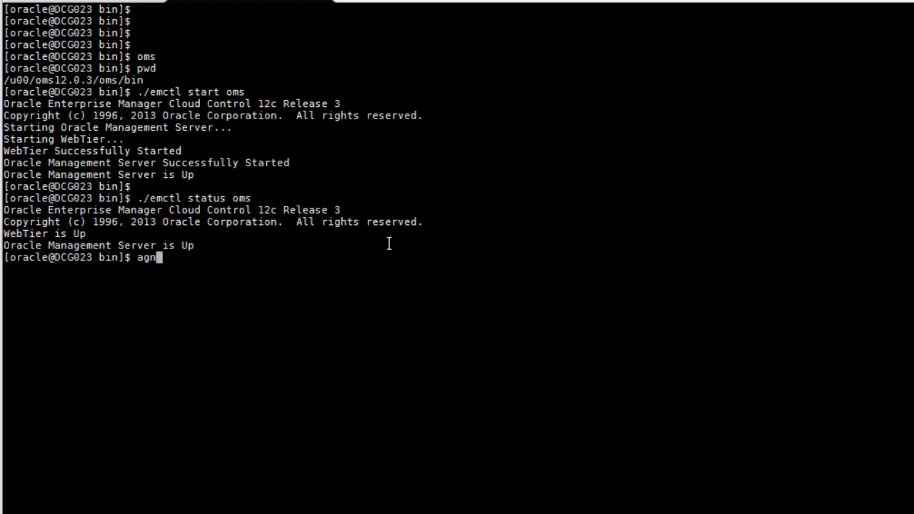